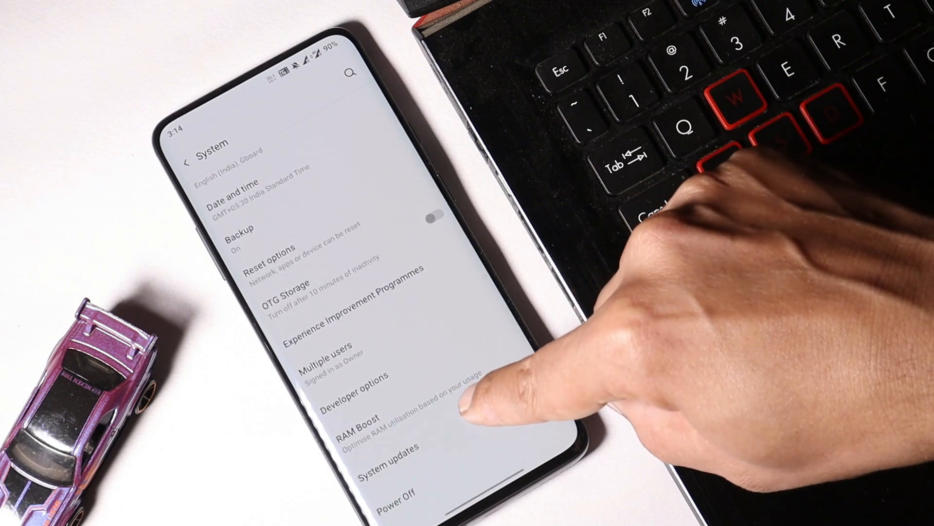
Tap in Settings toward System > System updates, returning to the home screen
left_click(380, 455)
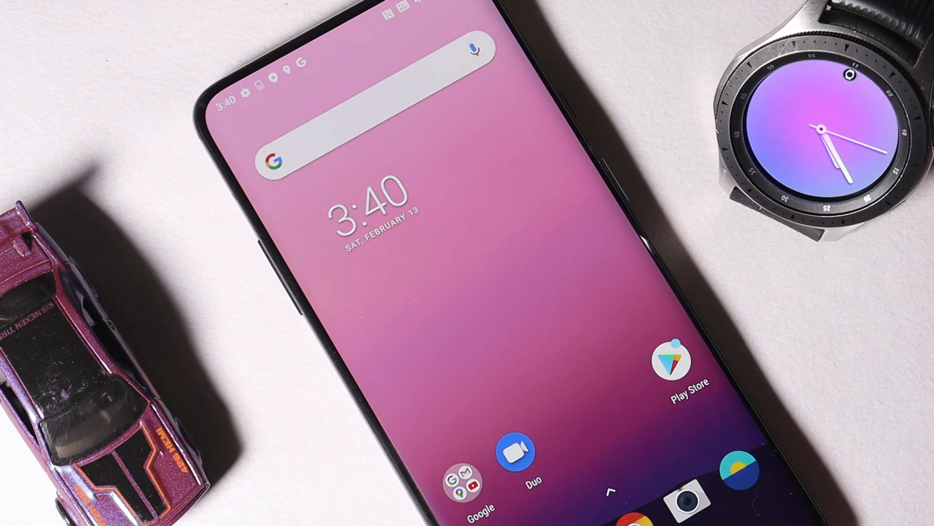
Swipe up on the rolled-back home screen to reveal the alphabetical app drawer
scroll("up", 3)
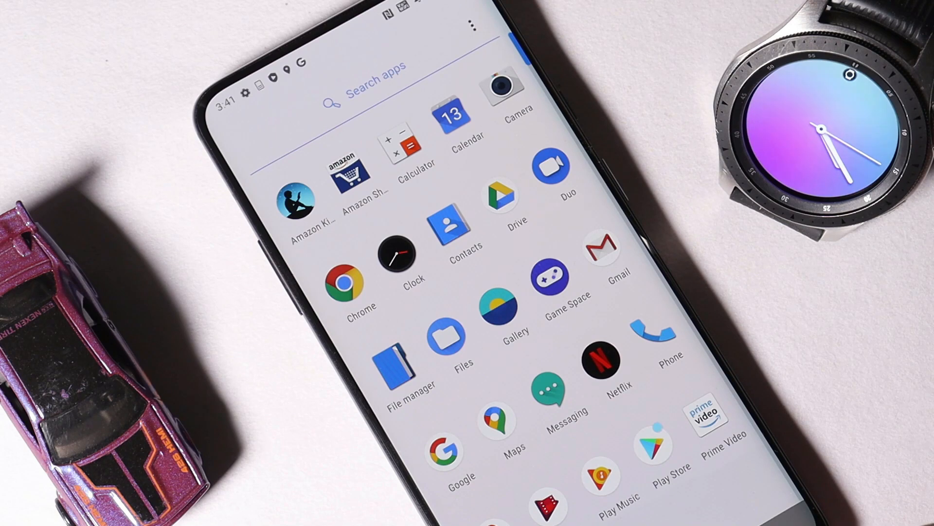